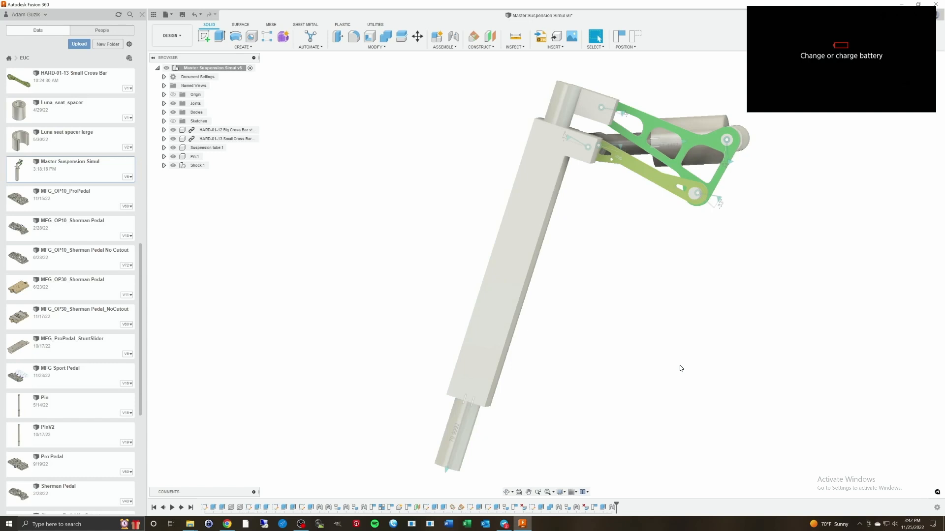
mouse_move(629, 312)
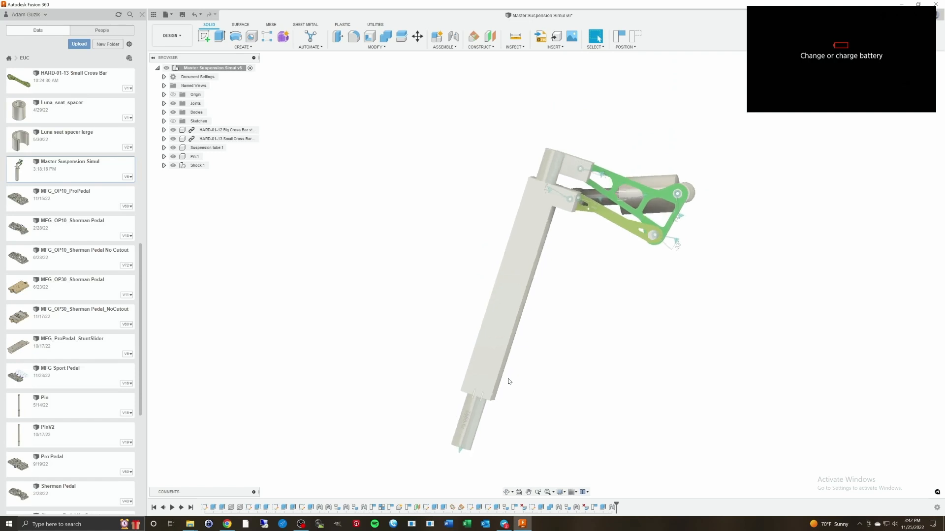
mouse_move(557, 167)
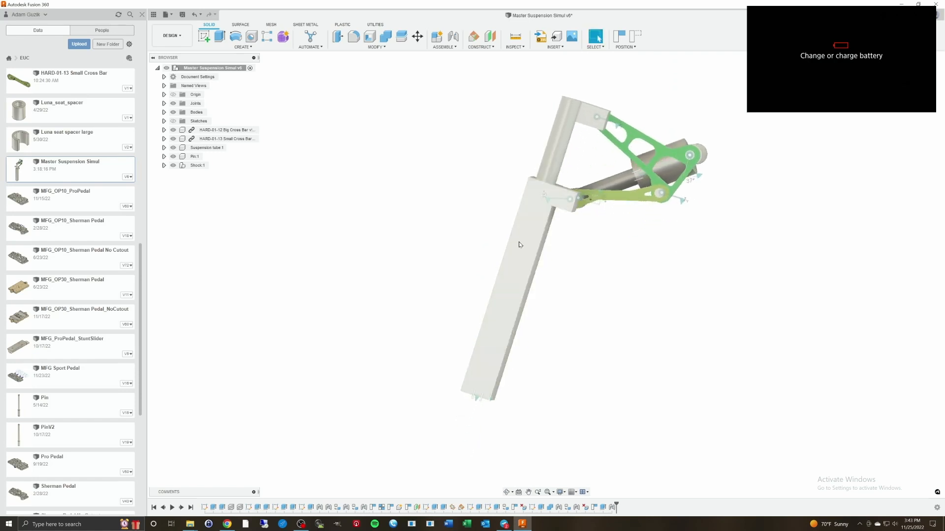
- Check the radii of the shock's rod face and outer body face
click(518, 245)
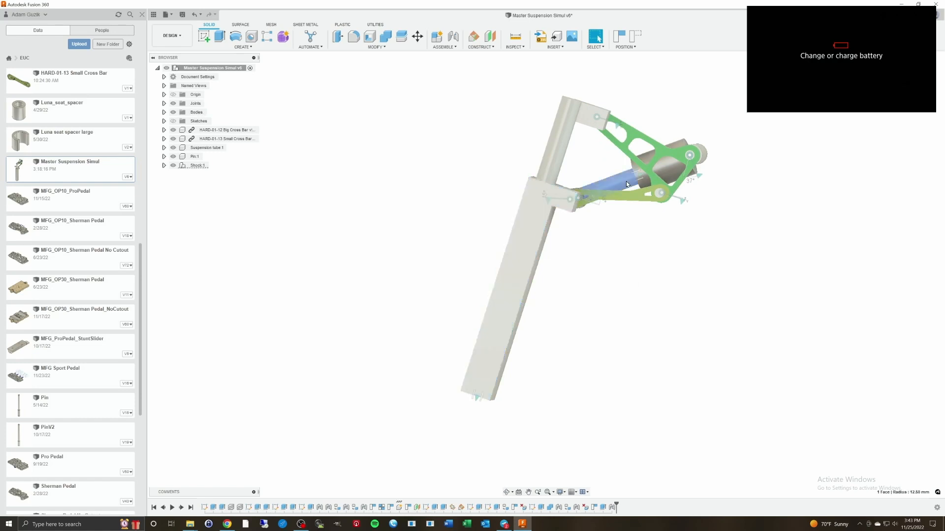
click(666, 173)
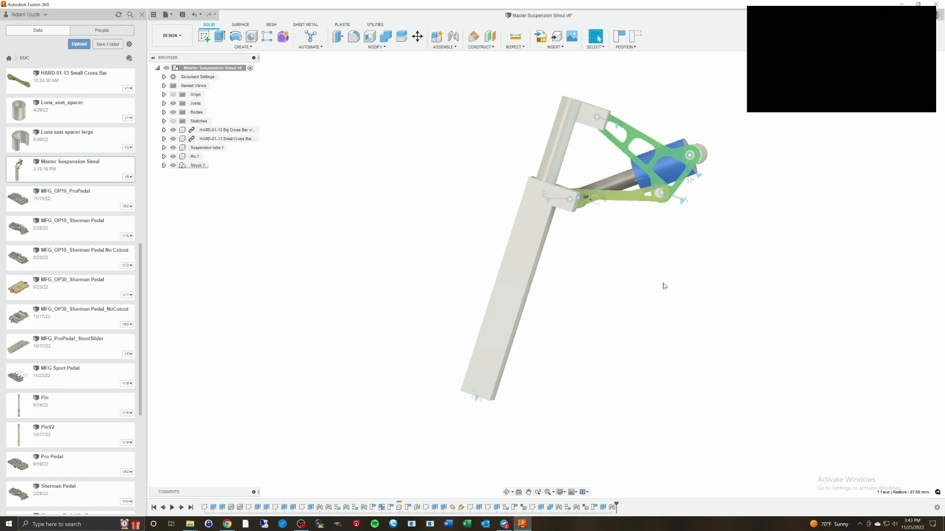
mouse_move(607, 324)
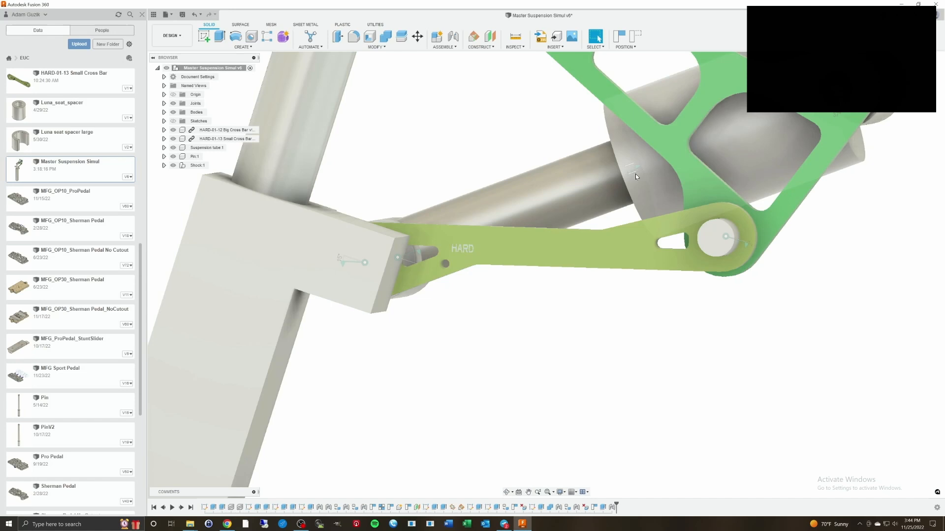
mouse_move(632, 178)
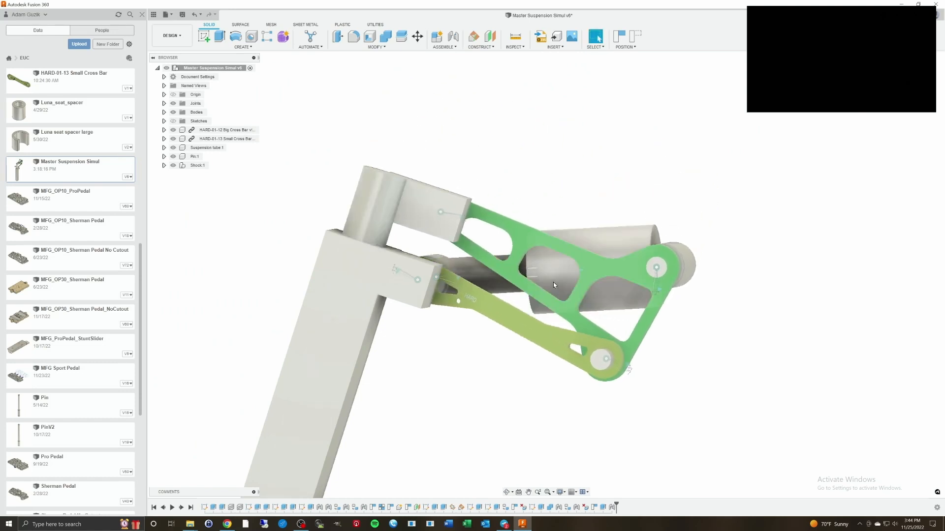
mouse_move(558, 279)
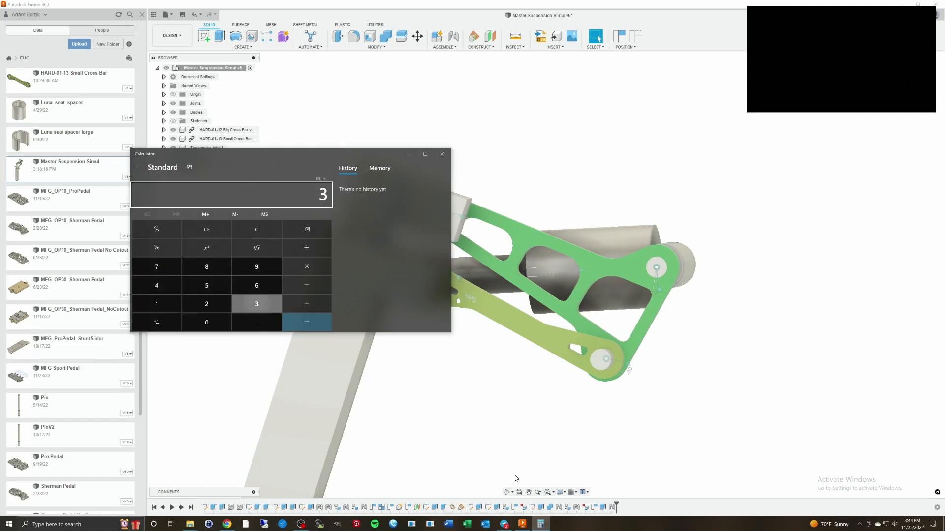
- Evaluate 80 ÷ 30 = 2.6667 as the shock travel ratio and close Calculator
click(306, 322)
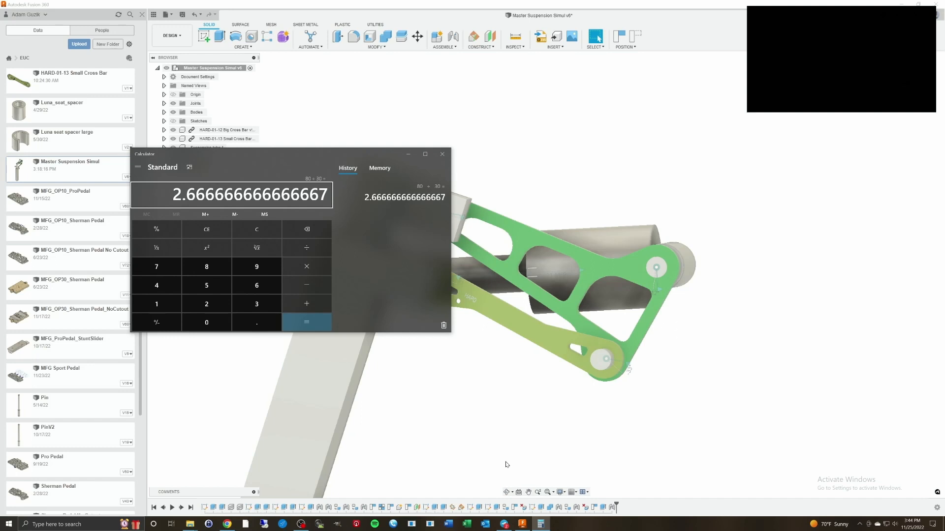
mouse_move(420, 291)
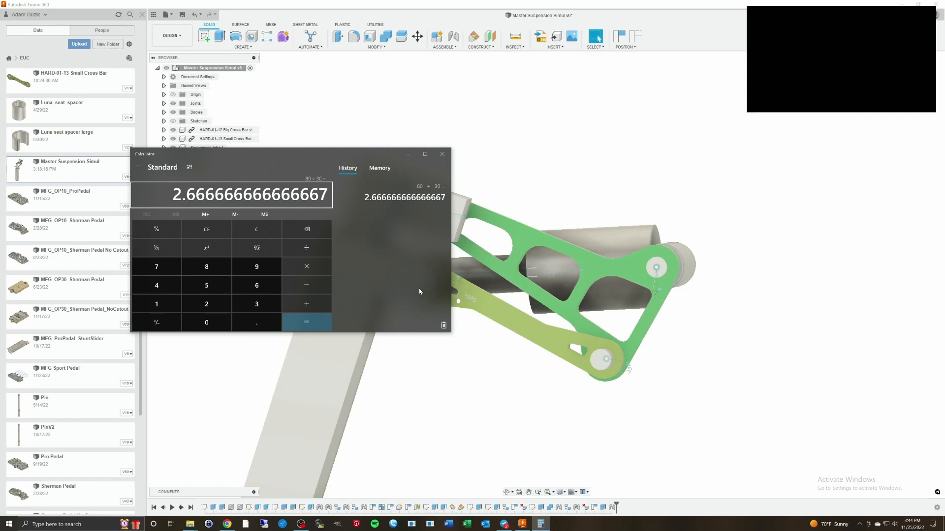
mouse_move(414, 277)
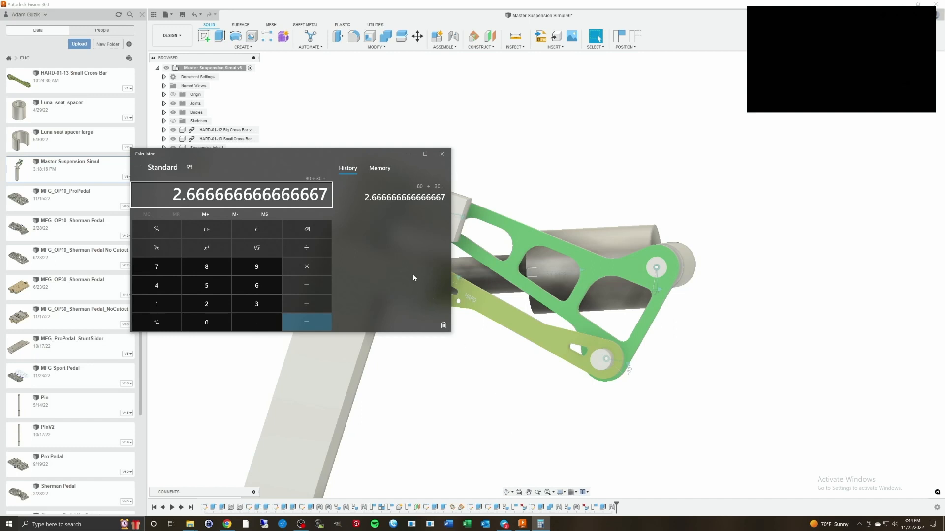
mouse_move(412, 272)
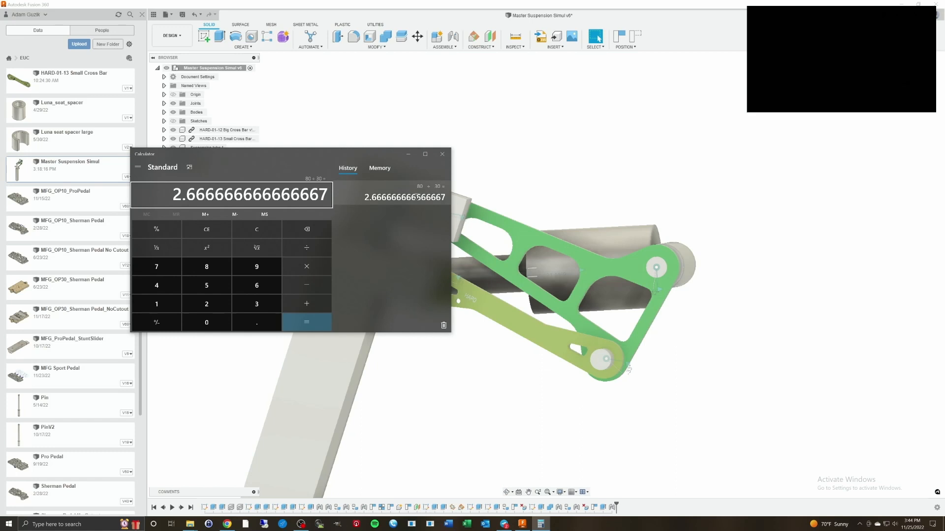
click(442, 154)
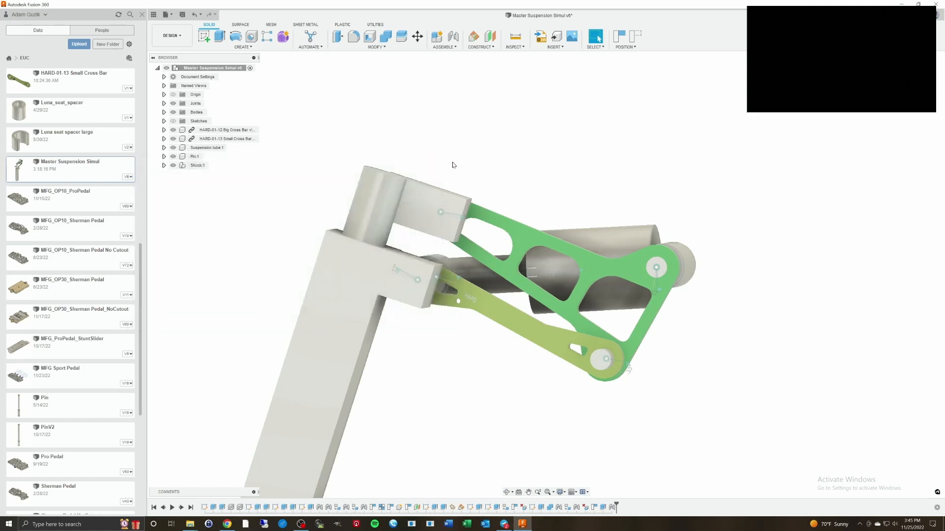
mouse_move(556, 150)
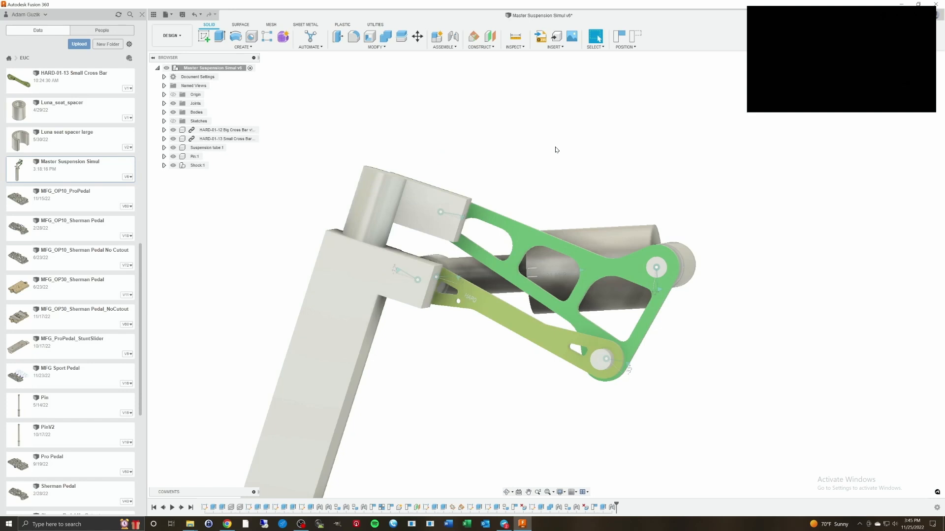
mouse_move(591, 173)
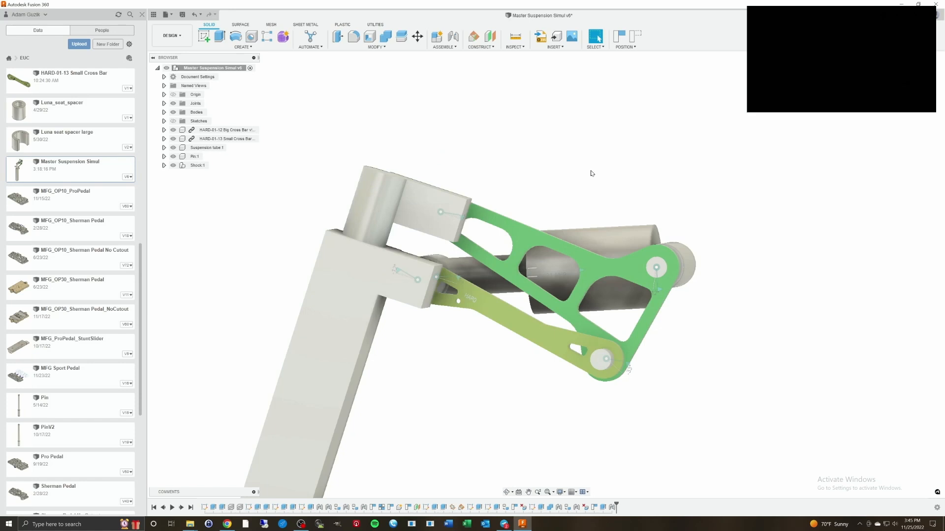
mouse_move(482, 365)
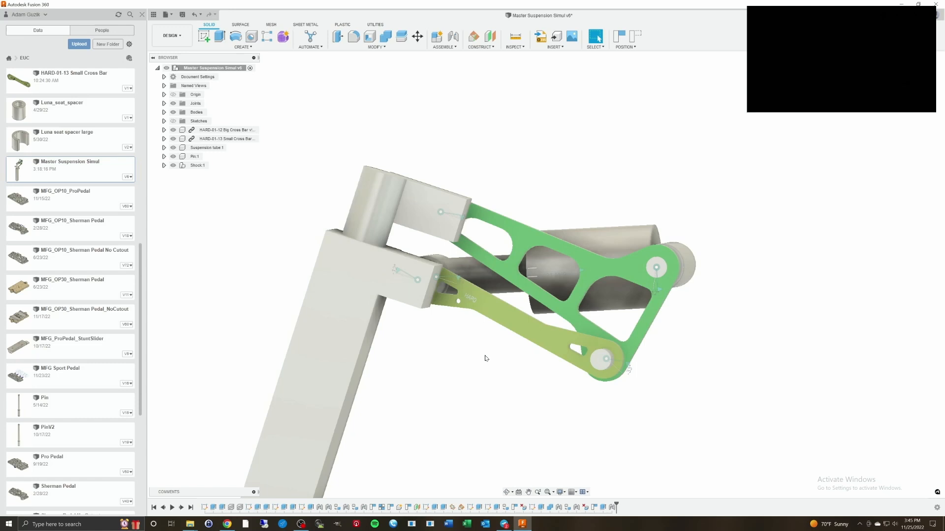
mouse_move(391, 118)
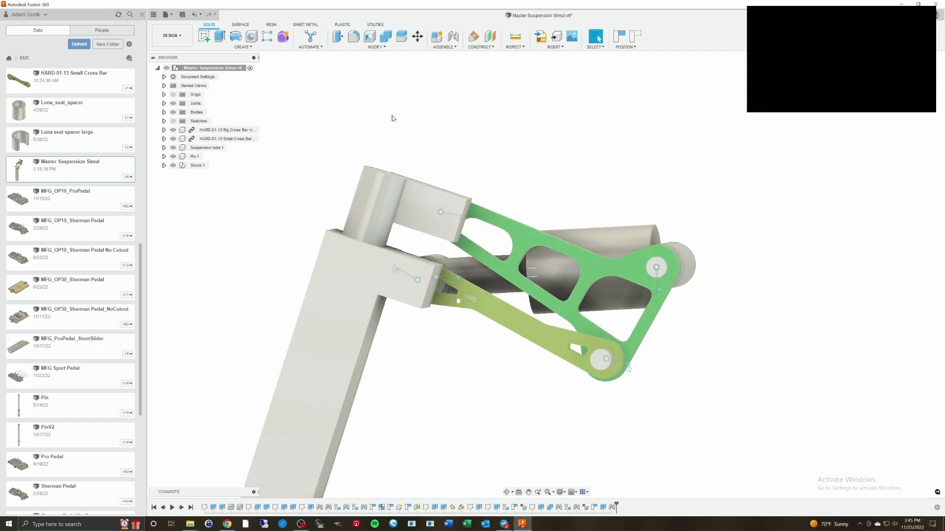
mouse_move(172, 36)
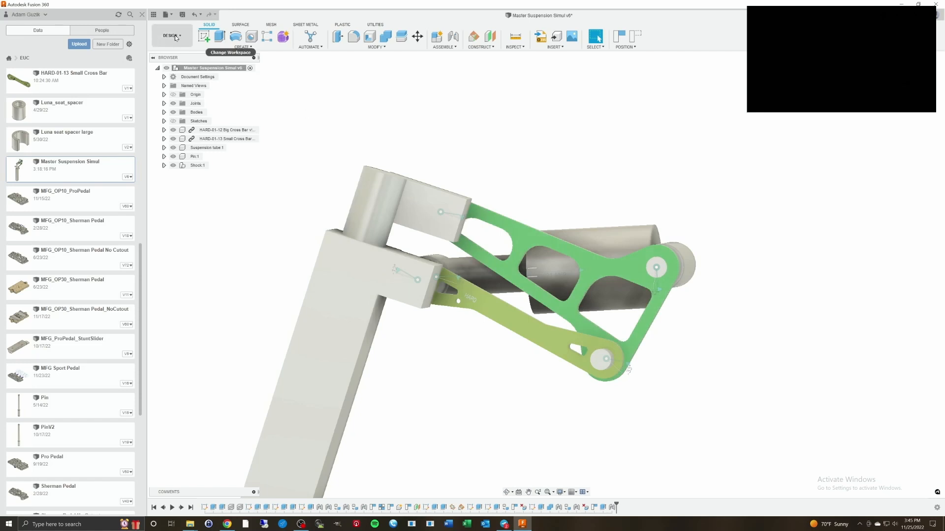
click(172, 36)
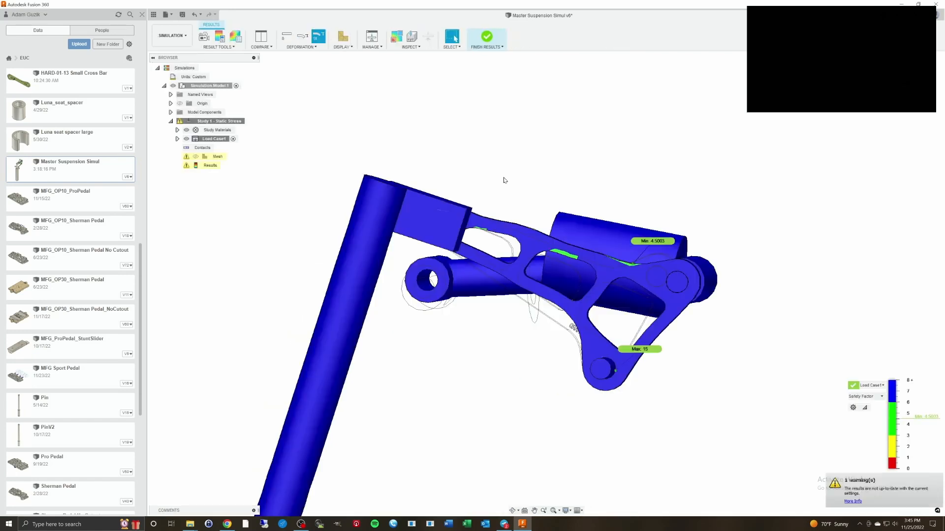
mouse_move(518, 192)
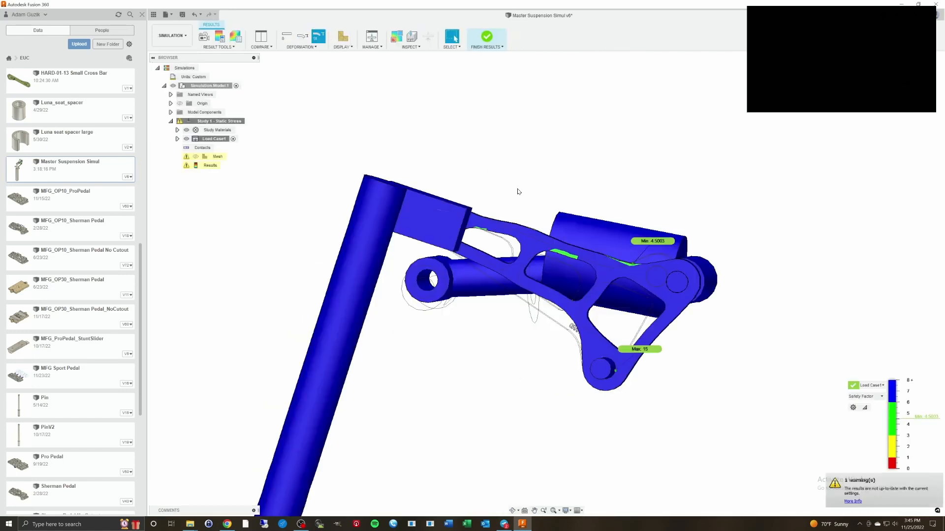
- Show the static stress study's Safety Factor results (min ≈4.5, max 15)
click(210, 165)
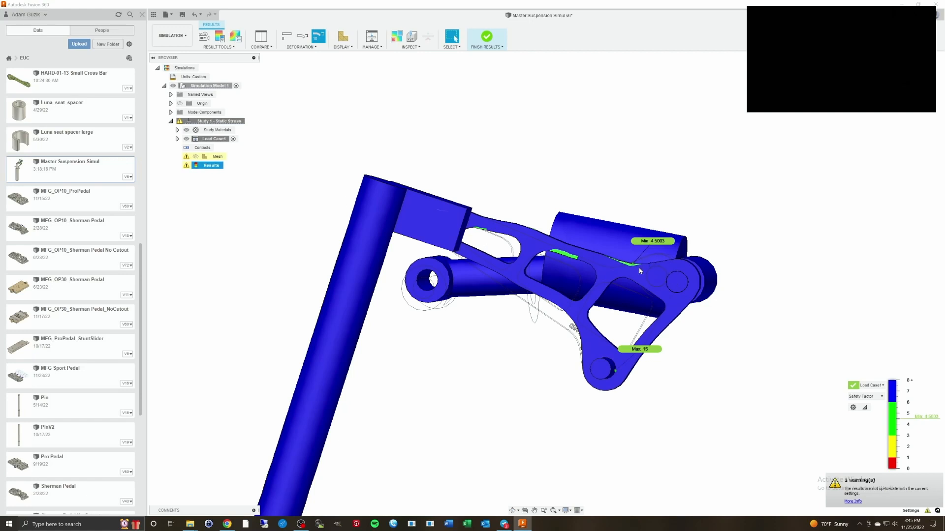
mouse_move(672, 316)
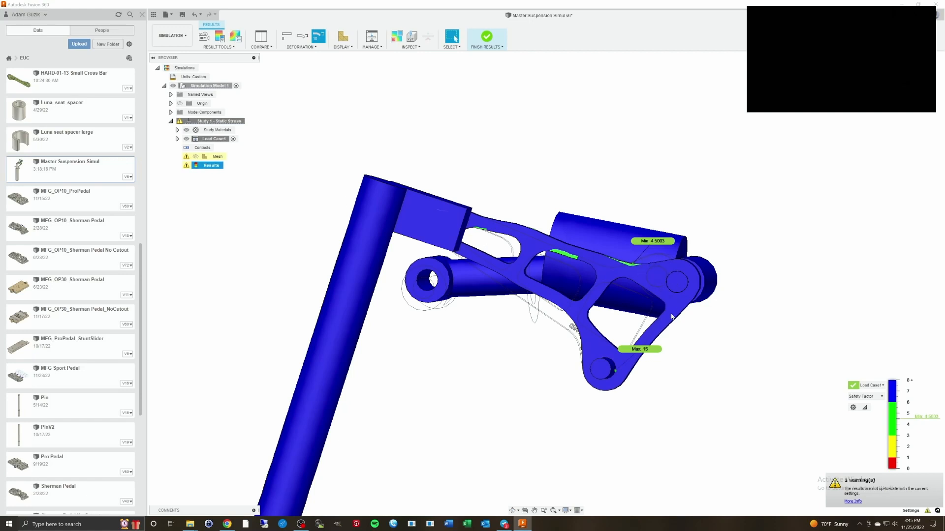
mouse_move(673, 314)
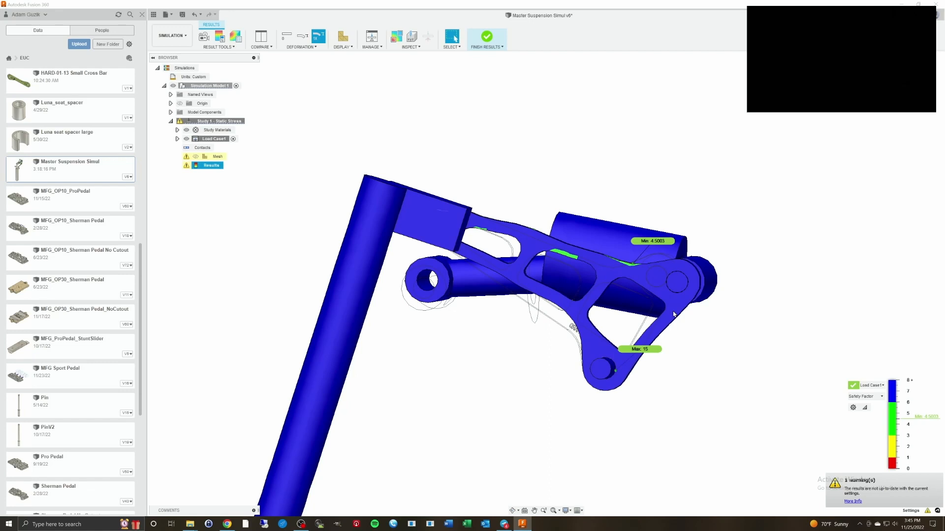
mouse_move(685, 289)
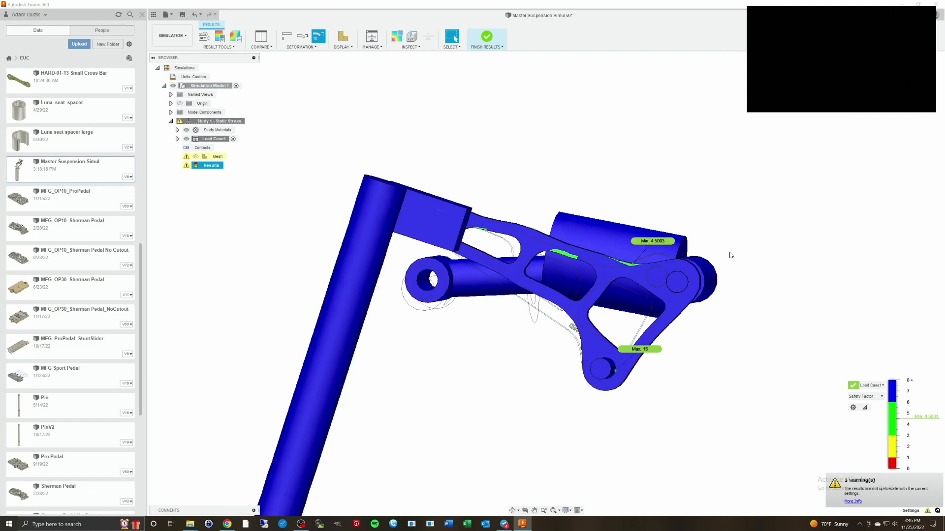
mouse_move(820, 274)
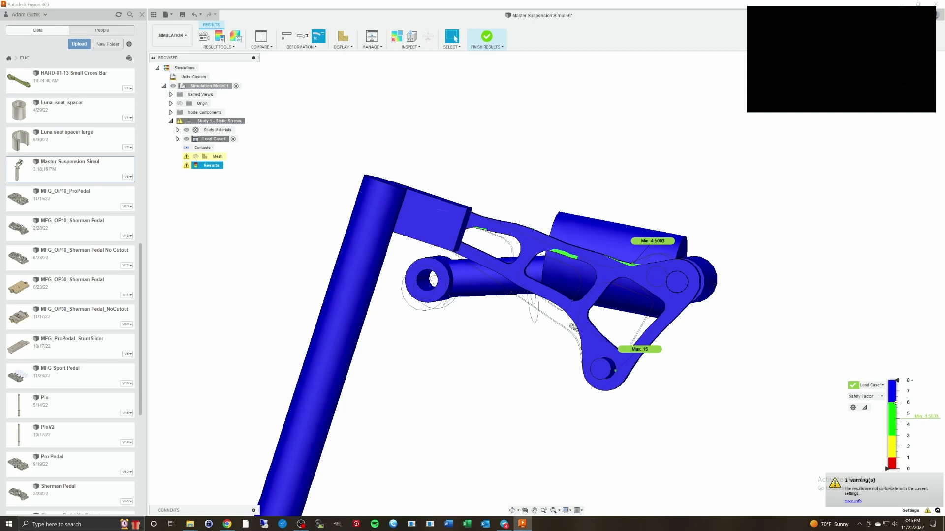
mouse_move(673, 308)
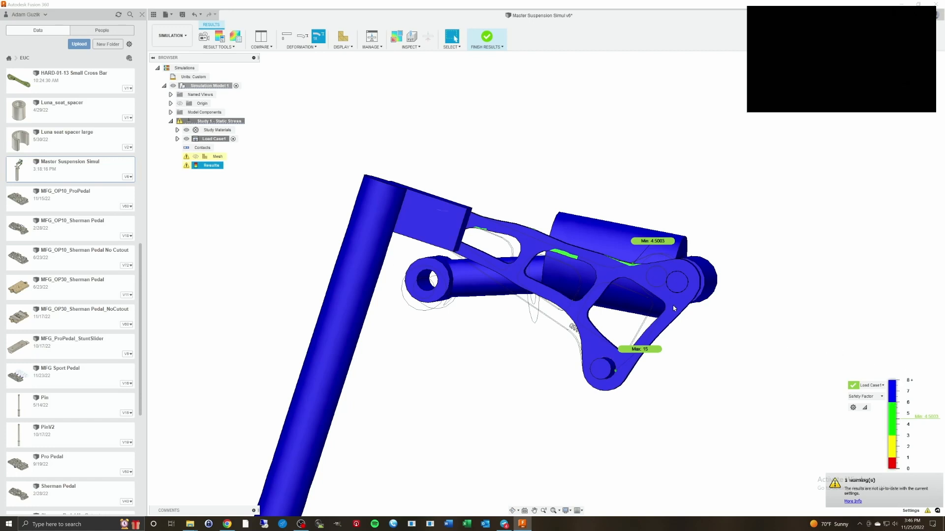
mouse_move(491, 240)
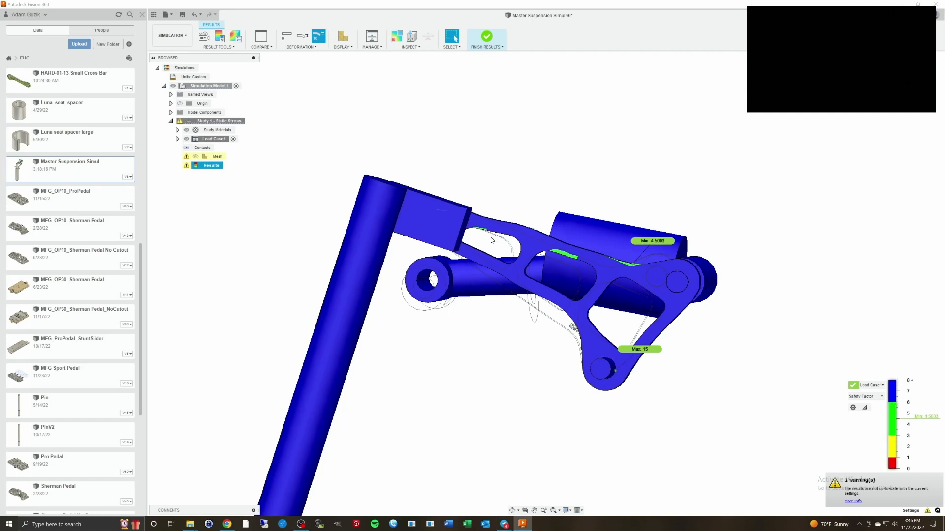
mouse_move(480, 231)
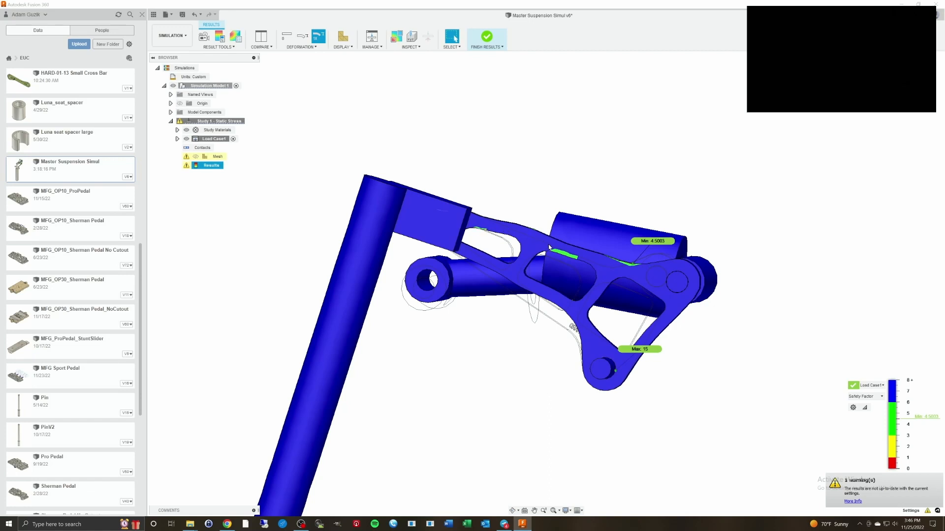
mouse_move(637, 269)
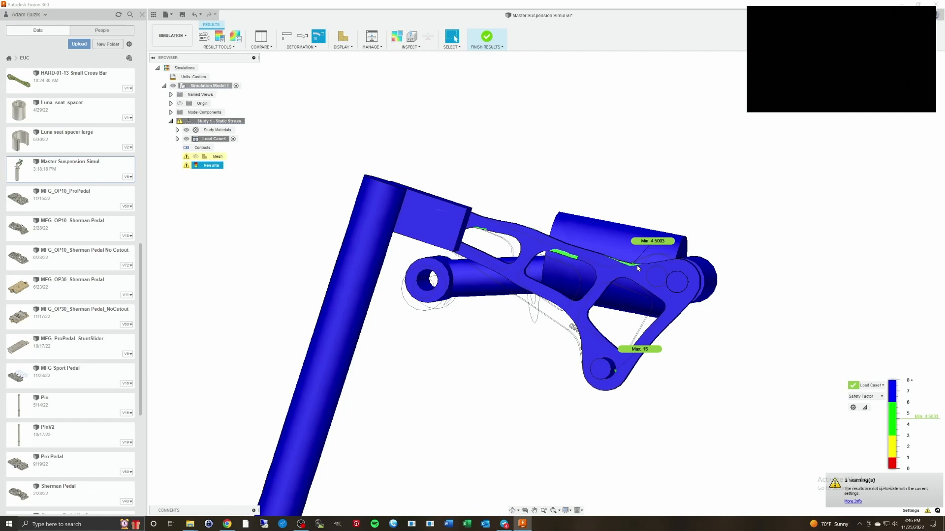
mouse_move(787, 265)
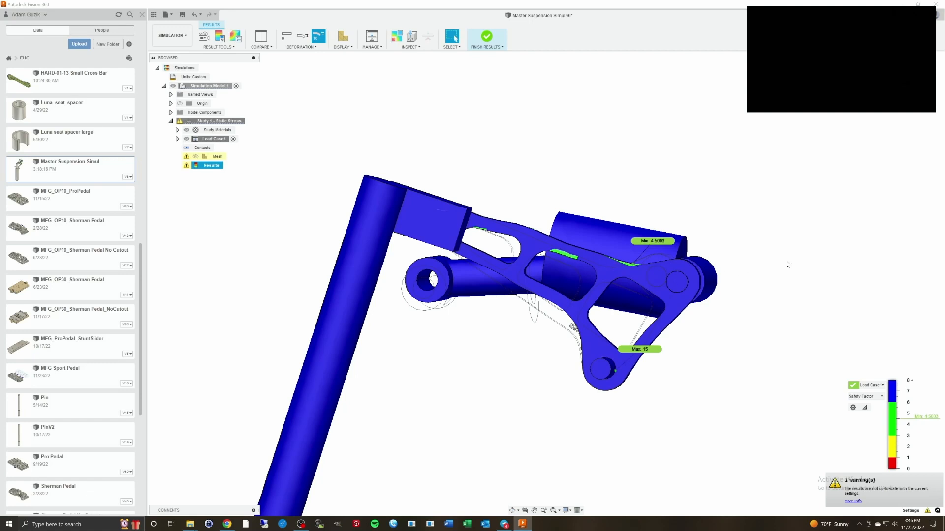
mouse_move(706, 156)
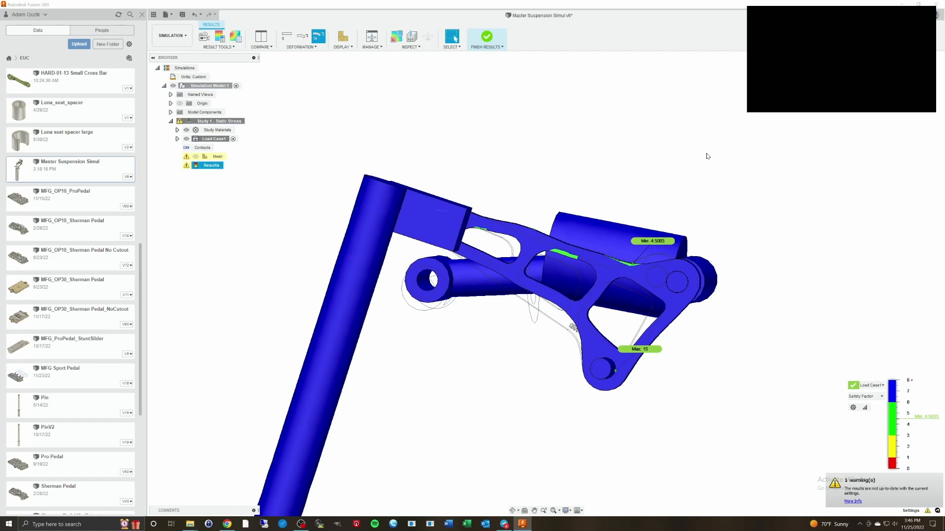
mouse_move(630, 182)
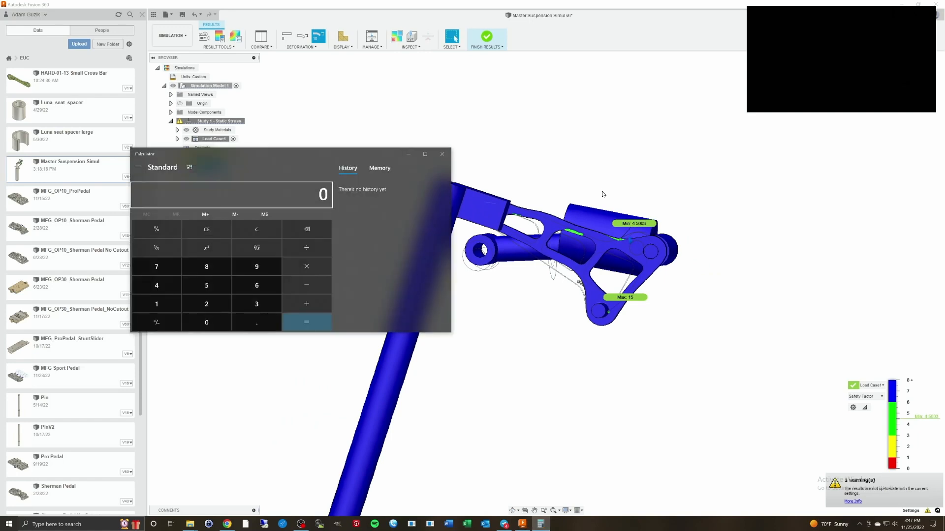
- Compute 120 + 220 = 340, then 340 × 2.6 = 884, and close Calculator
click(206, 304)
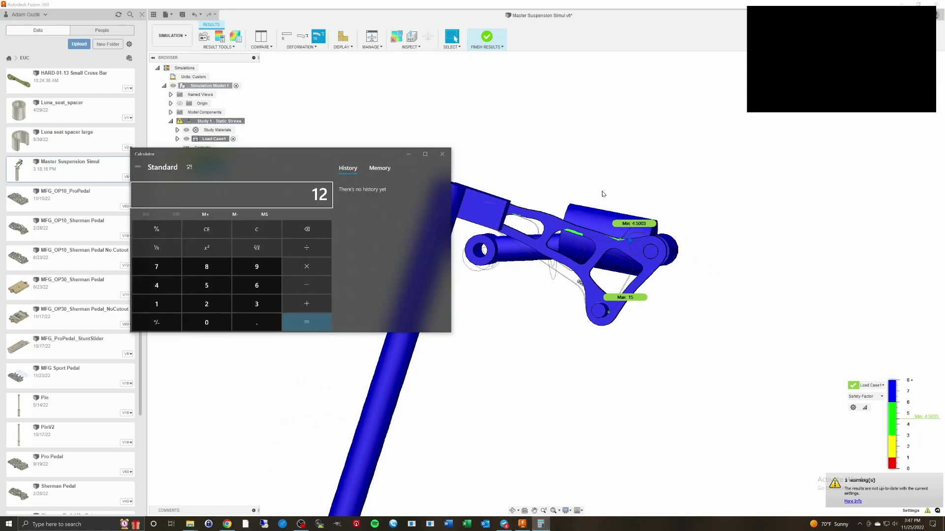
click(206, 323)
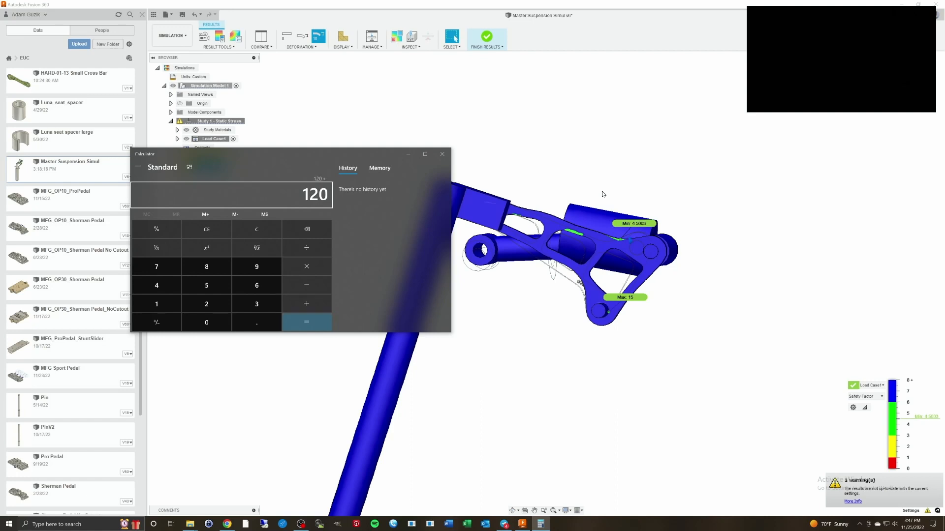
click(206, 322)
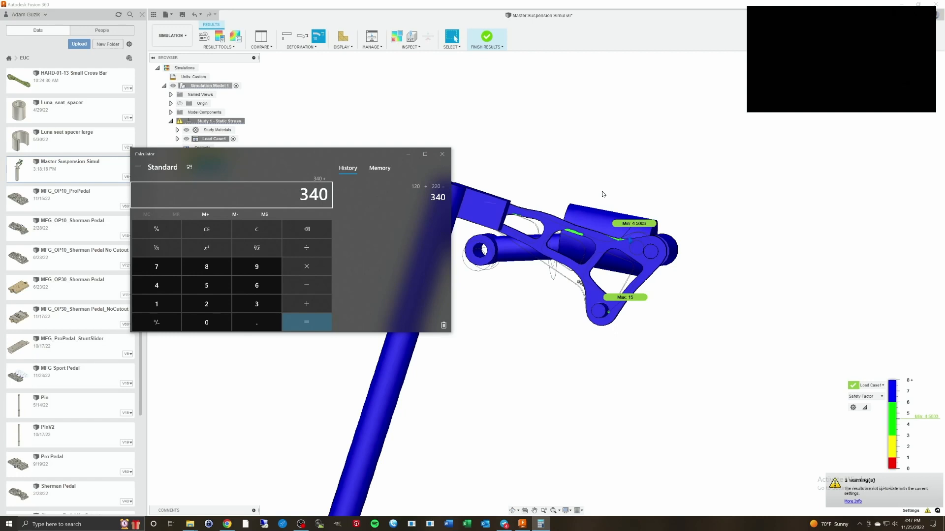
click(256, 323)
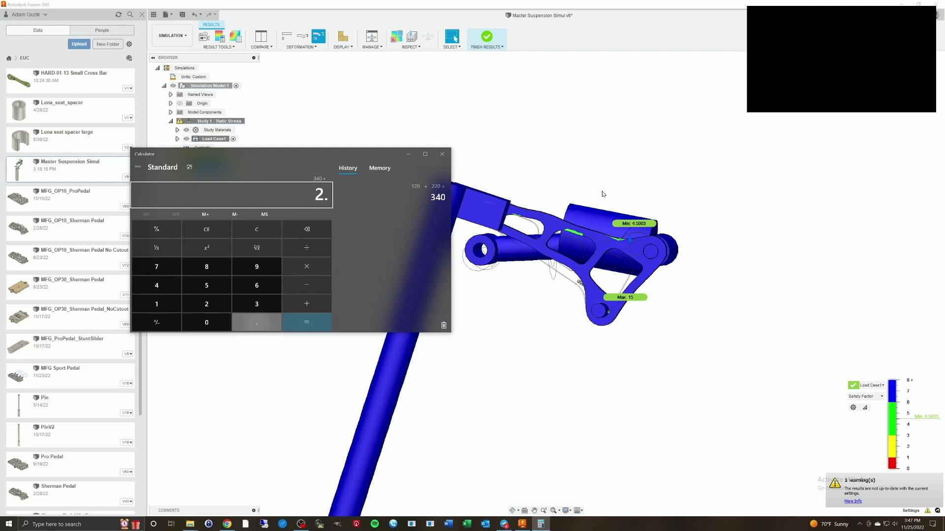
click(307, 322)
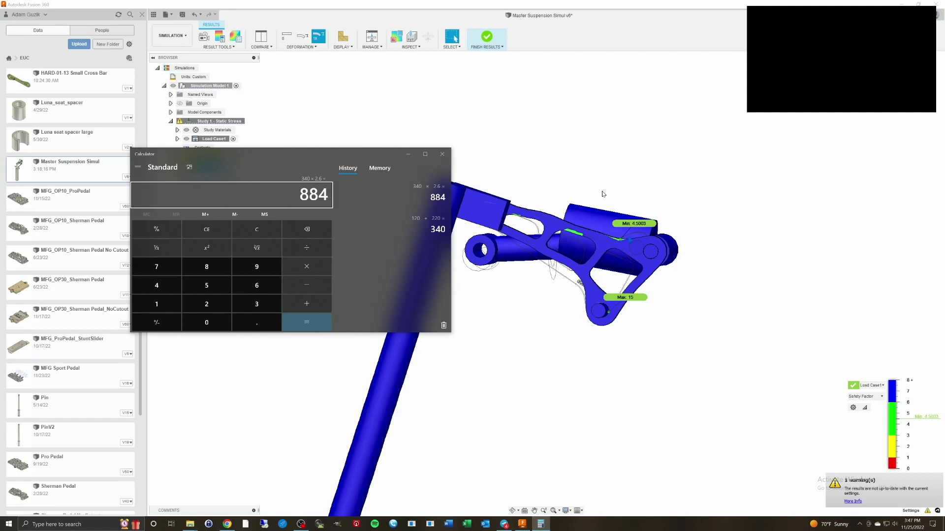
mouse_move(609, 195)
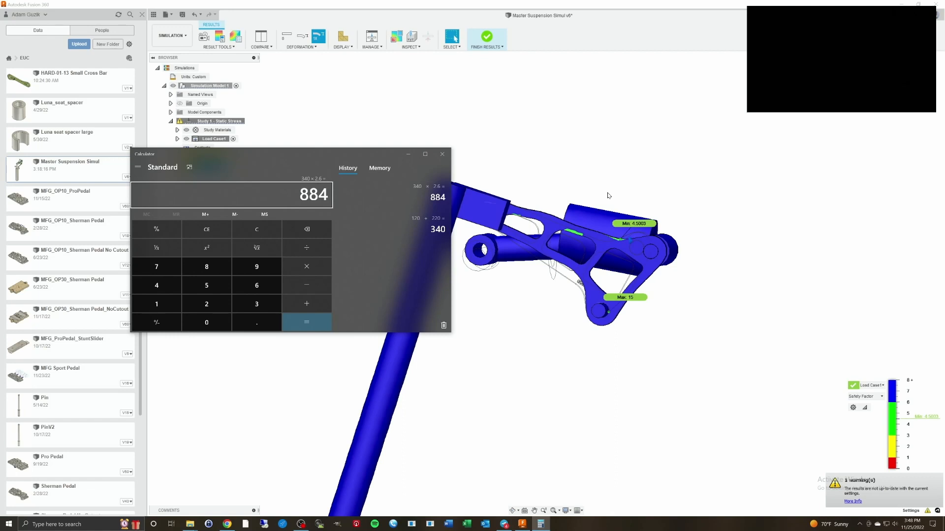
mouse_move(588, 165)
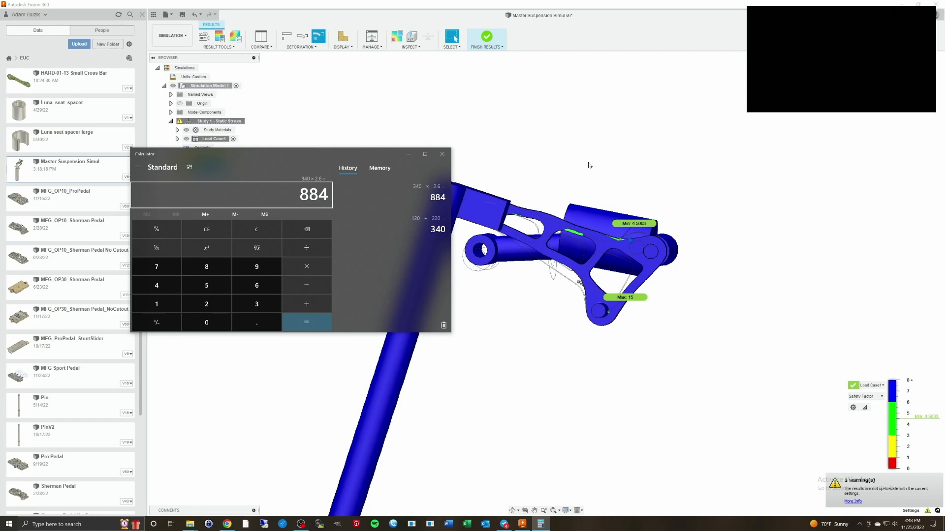
mouse_move(598, 167)
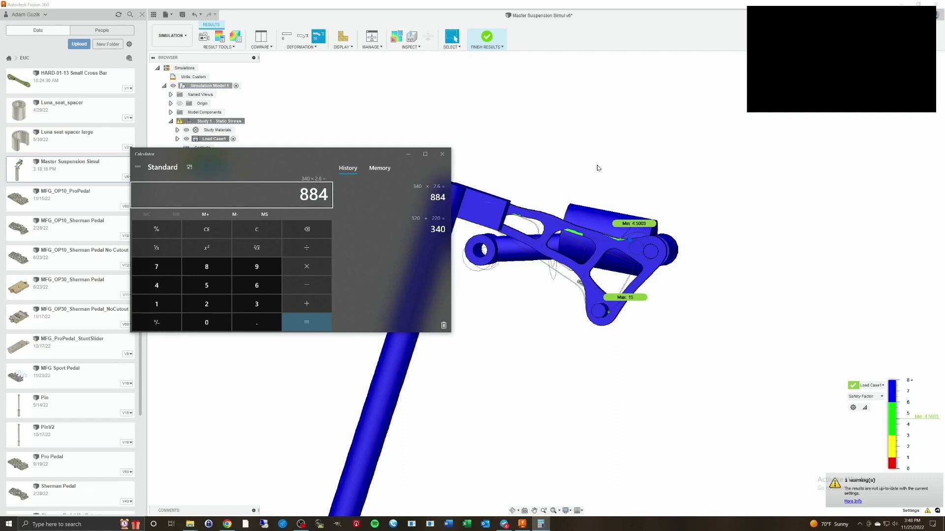
mouse_move(459, 162)
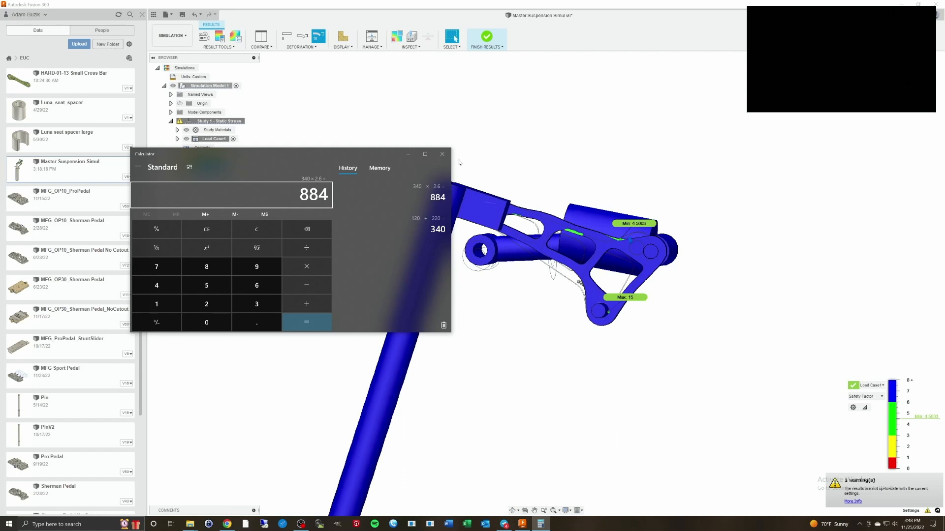
mouse_move(576, 139)
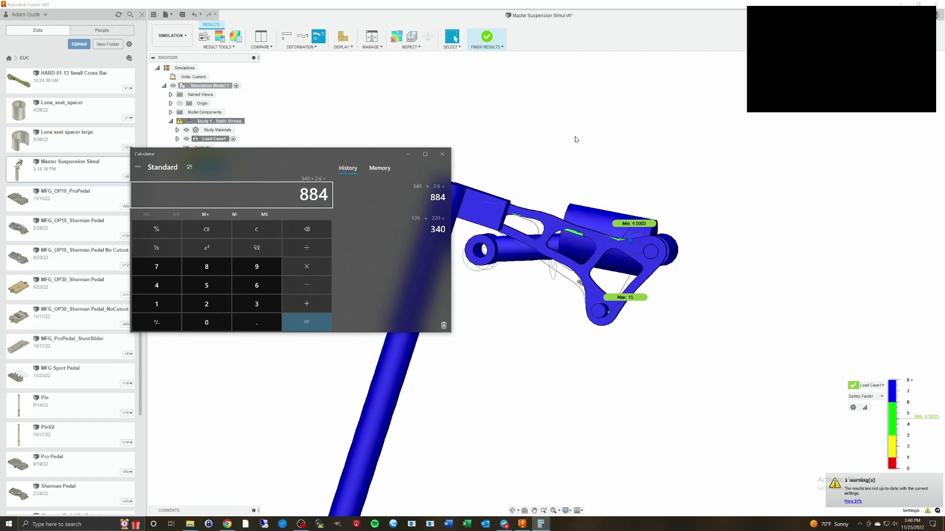
mouse_move(451, 157)
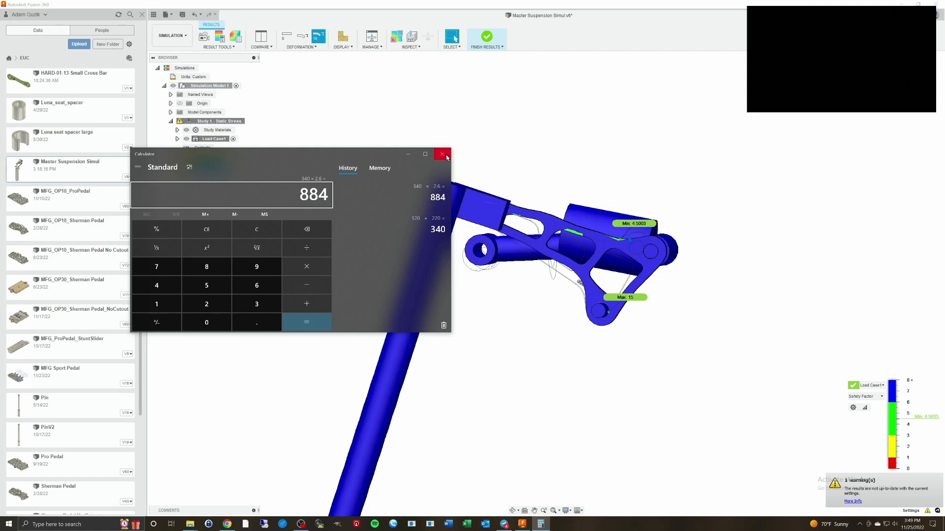
click(442, 154)
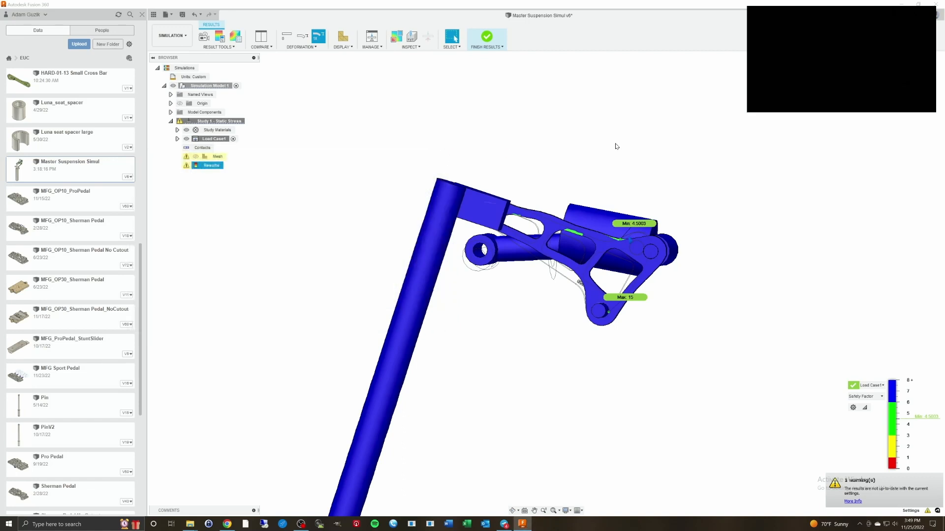